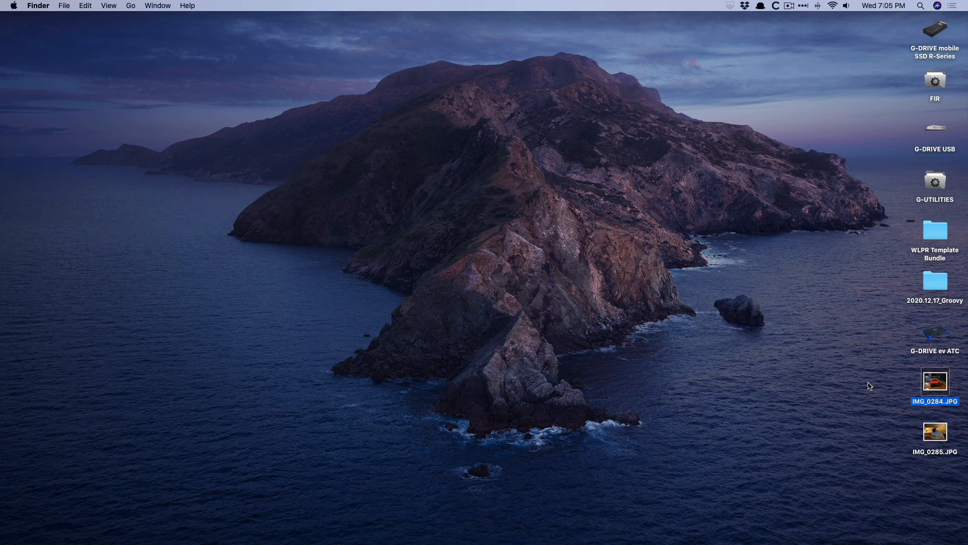
- View photos IMG_0284 and IMG_0285, then open G-DRIVE USB and Dropbox's MUSIC PRODUCTION
{"action": "double_click", "coordinate": [934, 381]}
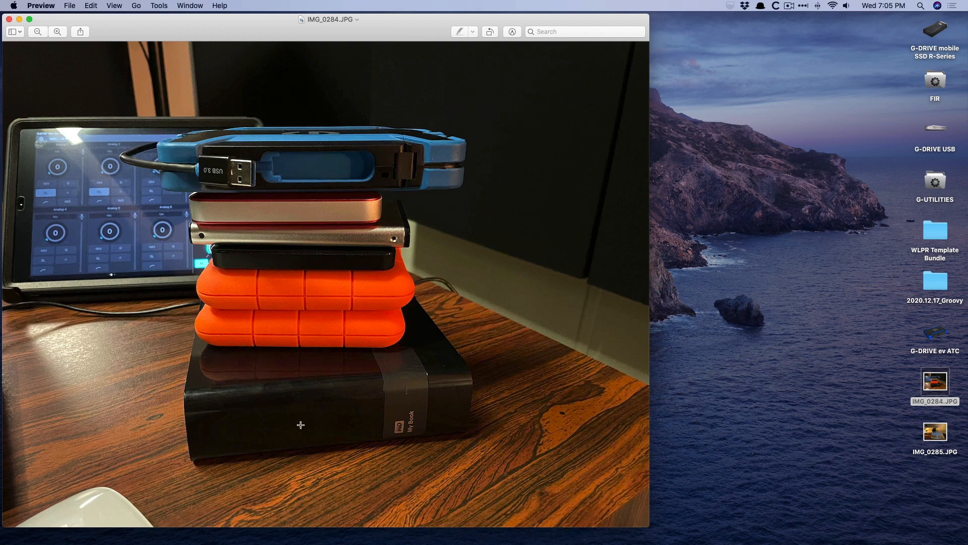
{"action": "mouse_move", "coordinate": [614, 330]}
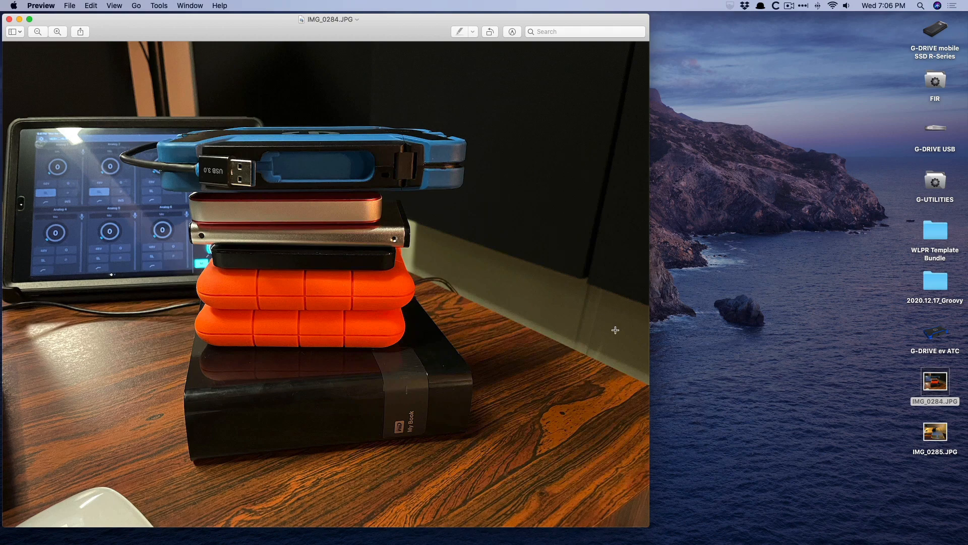
{"action": "double_click", "coordinate": [934, 434]}
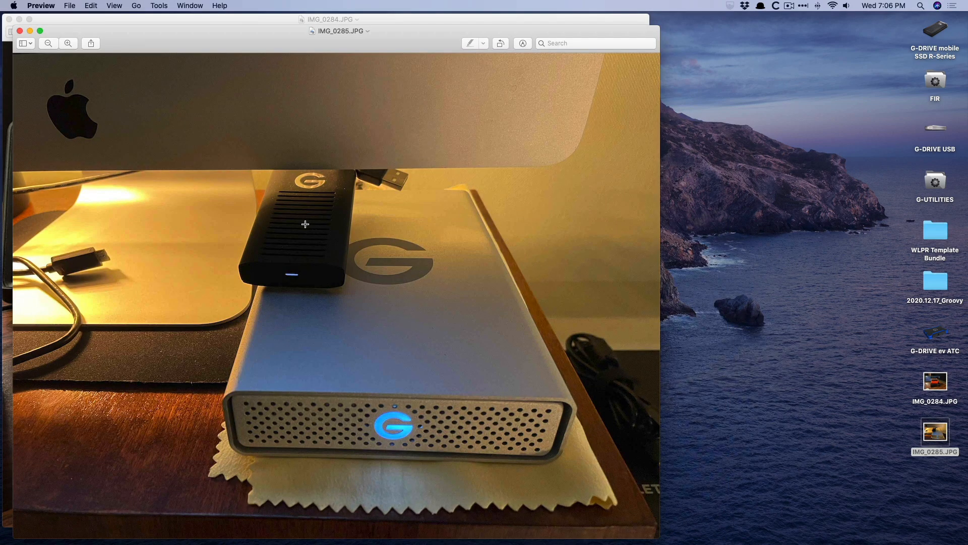
{"action": "mouse_move", "coordinate": [319, 221]}
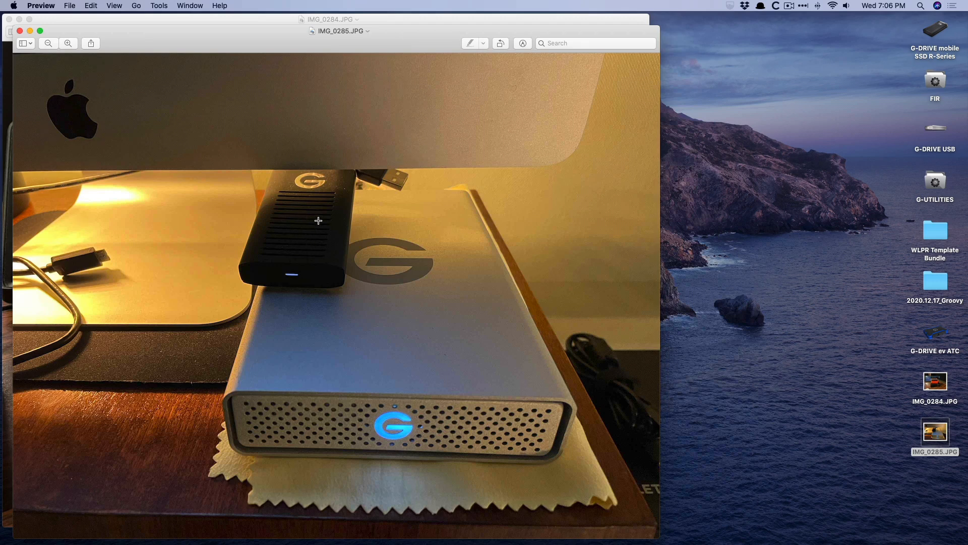
{"action": "mouse_move", "coordinate": [258, 134]}
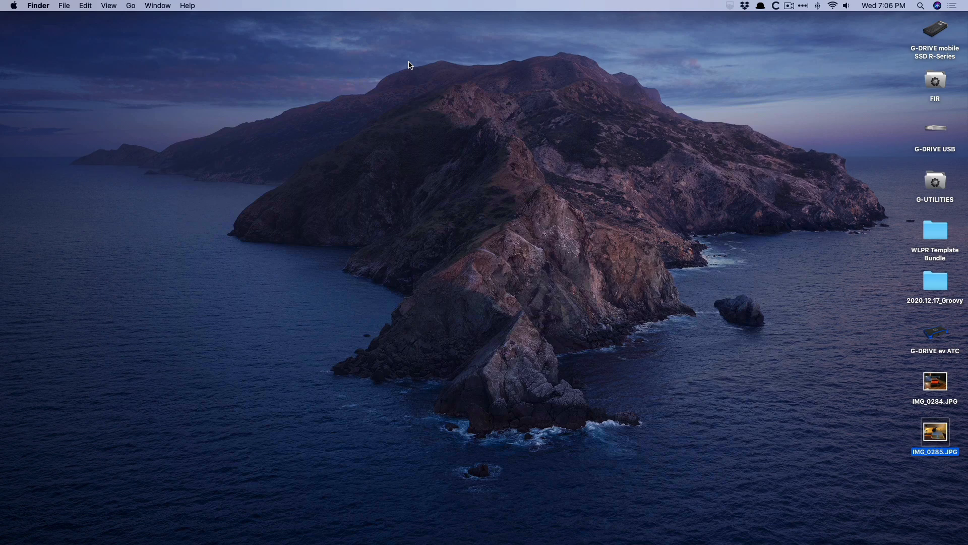
{"action": "mouse_move", "coordinate": [941, 133]}
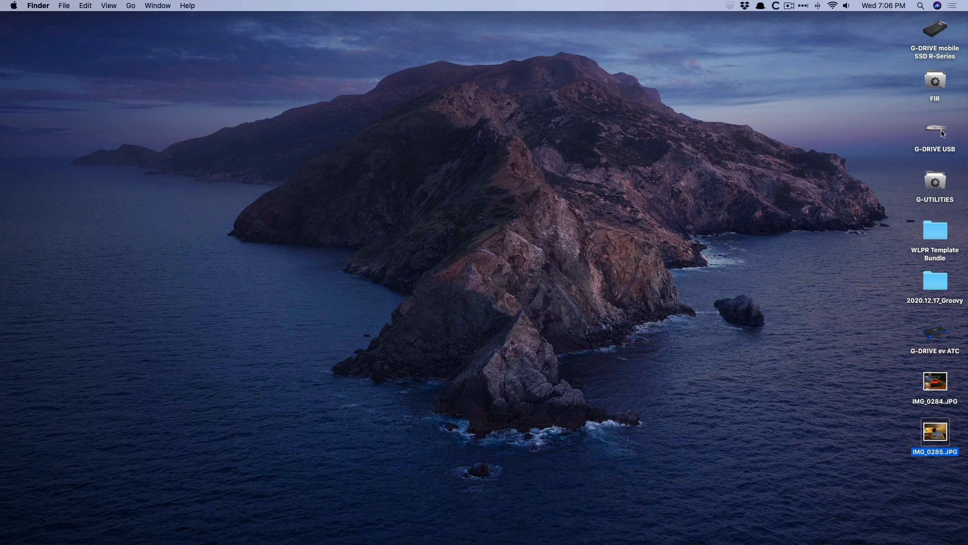
{"action": "double_click", "coordinate": [935, 132]}
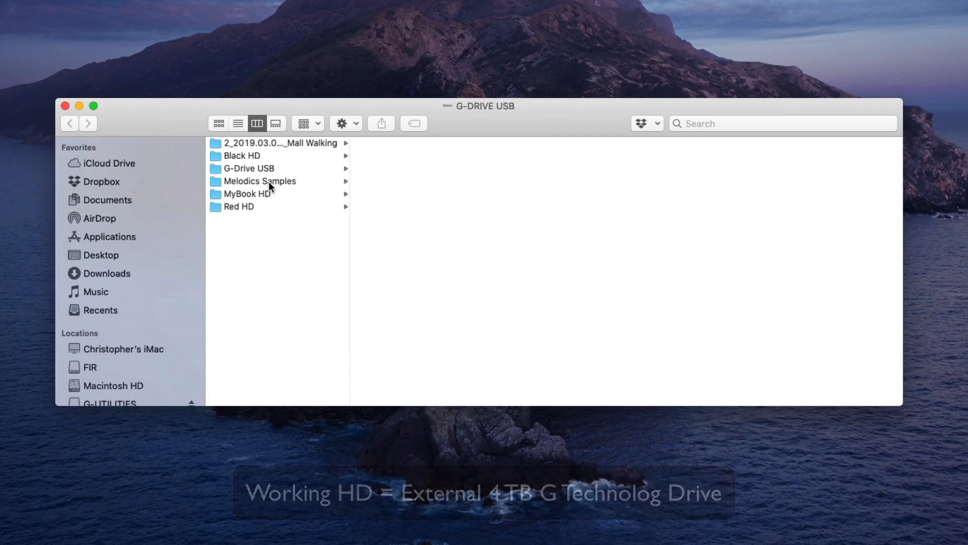
{"action": "mouse_move", "coordinate": [291, 256]}
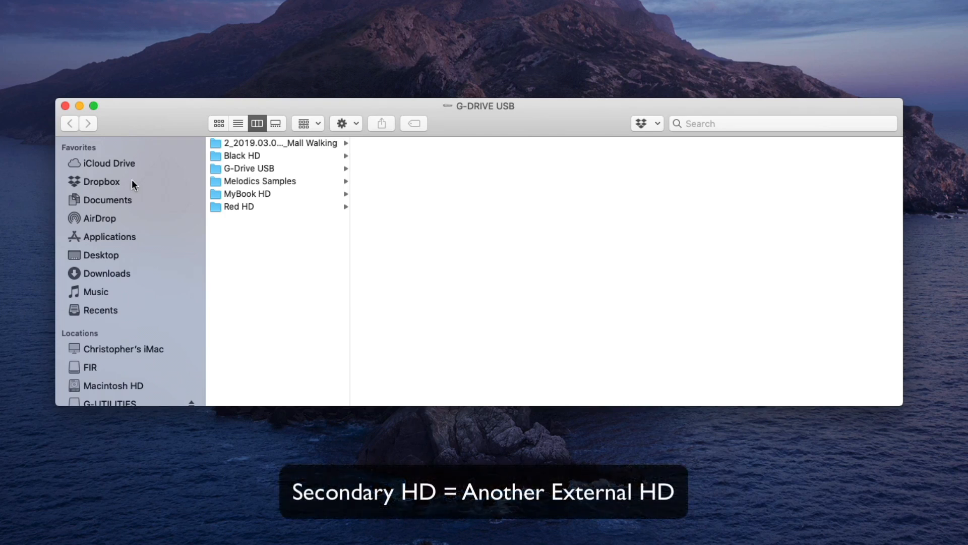
{"action": "left_click", "coordinate": [102, 181]}
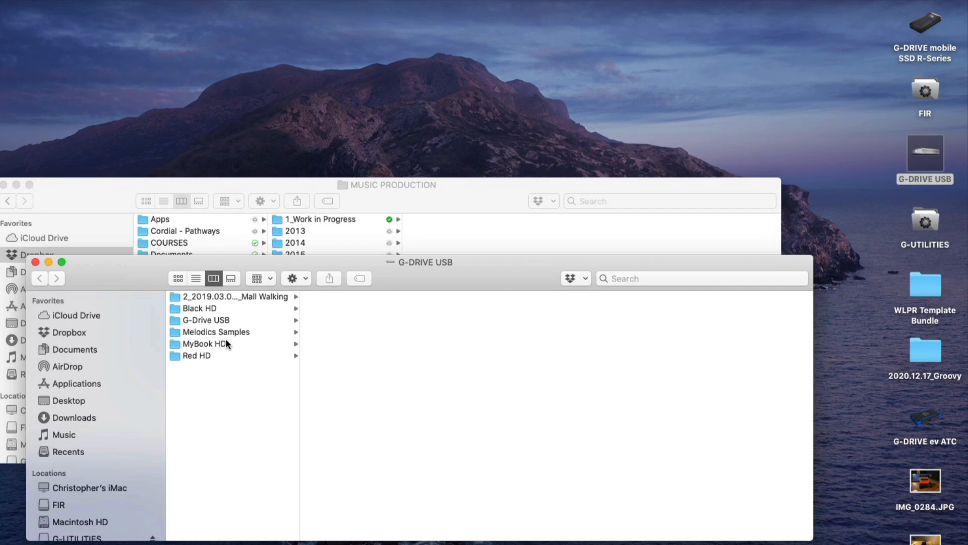
- Browse the drive through MyBook HD and G-Drive USB into 1_Work in Progress
{"action": "left_click", "coordinate": [204, 344]}
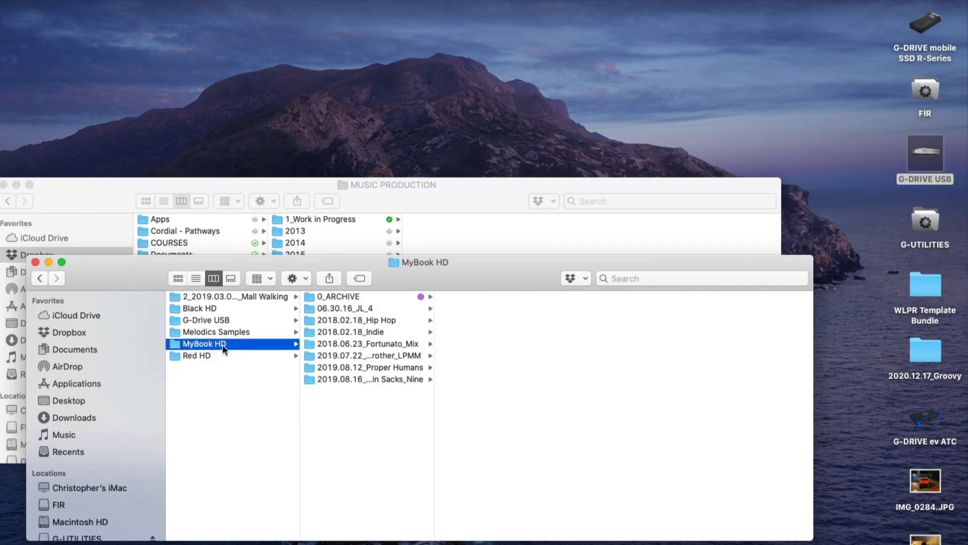
{"action": "left_click", "coordinate": [204, 320]}
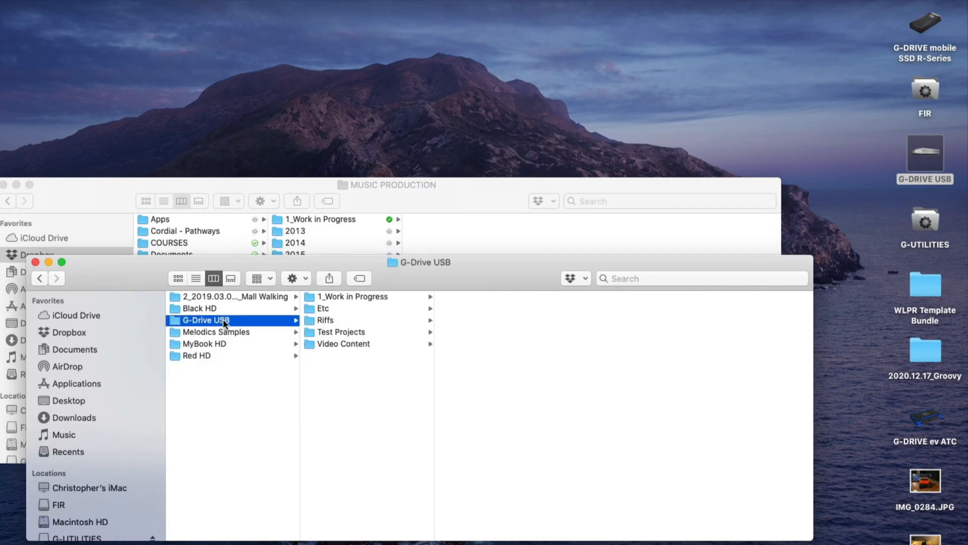
{"action": "mouse_move", "coordinate": [246, 325]}
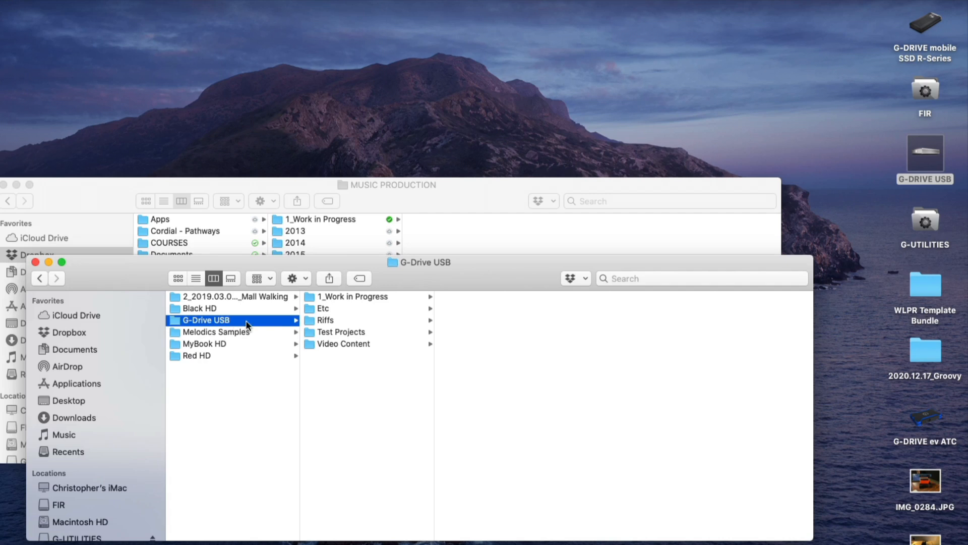
{"action": "left_click", "coordinate": [352, 297]}
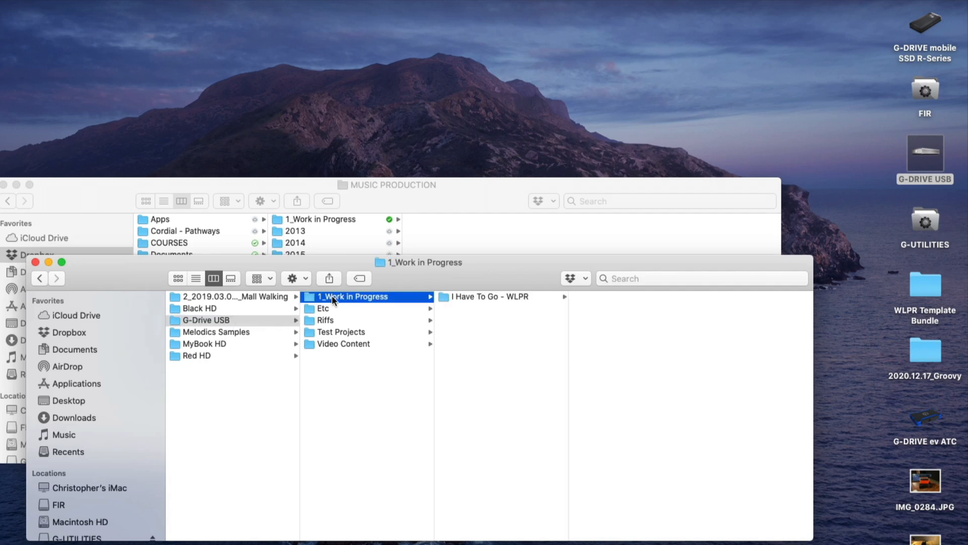
{"action": "mouse_move", "coordinate": [456, 307]}
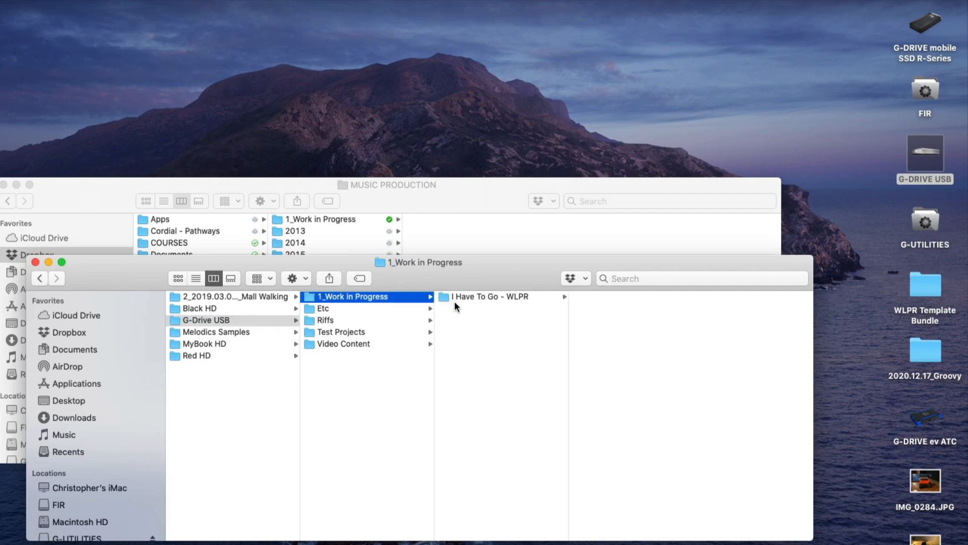
{"action": "mouse_move", "coordinate": [476, 374]}
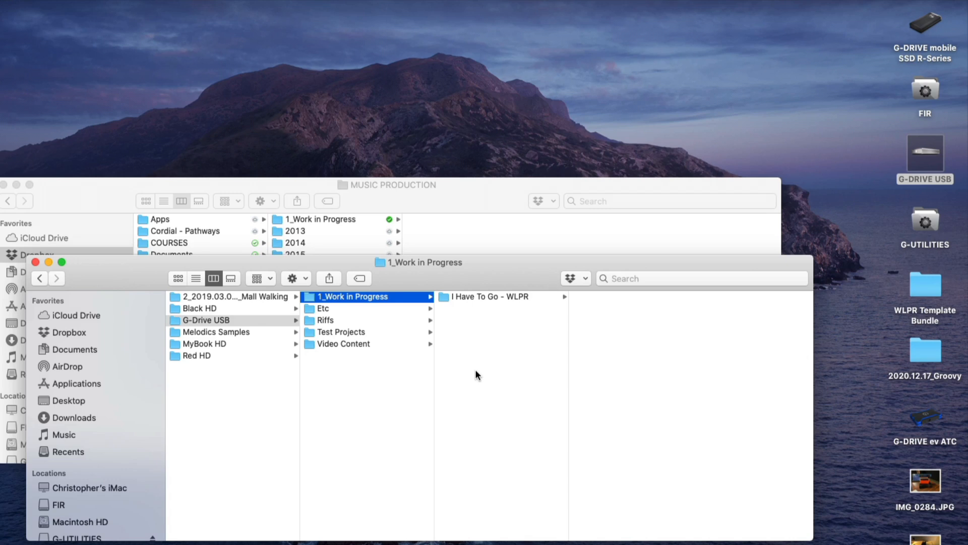
{"action": "mouse_move", "coordinate": [106, 191]}
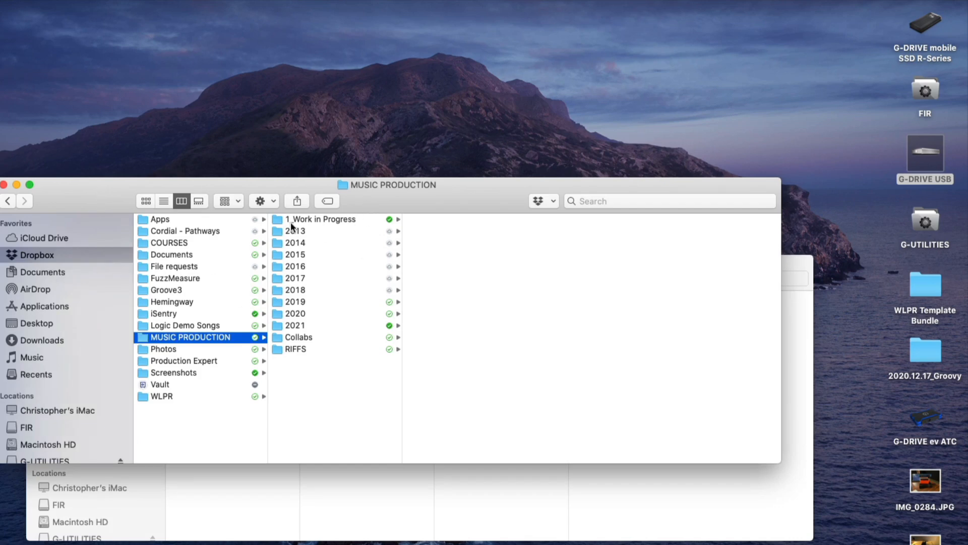
- Show Dropbox's 1_Work in Progress with 2_2019.03…all Walking and I Have To Go - WLPR
{"action": "left_click", "coordinate": [320, 218]}
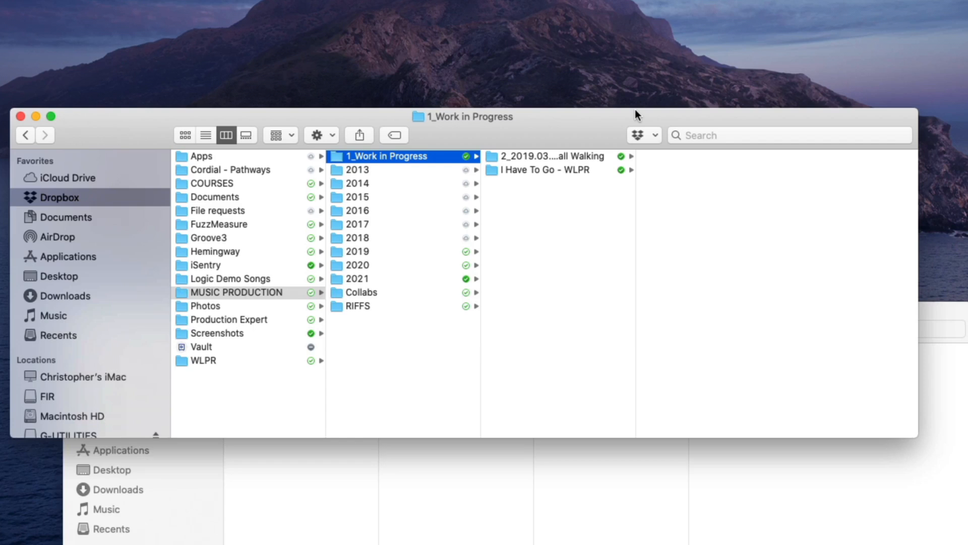
{"action": "mouse_move", "coordinate": [645, 488]}
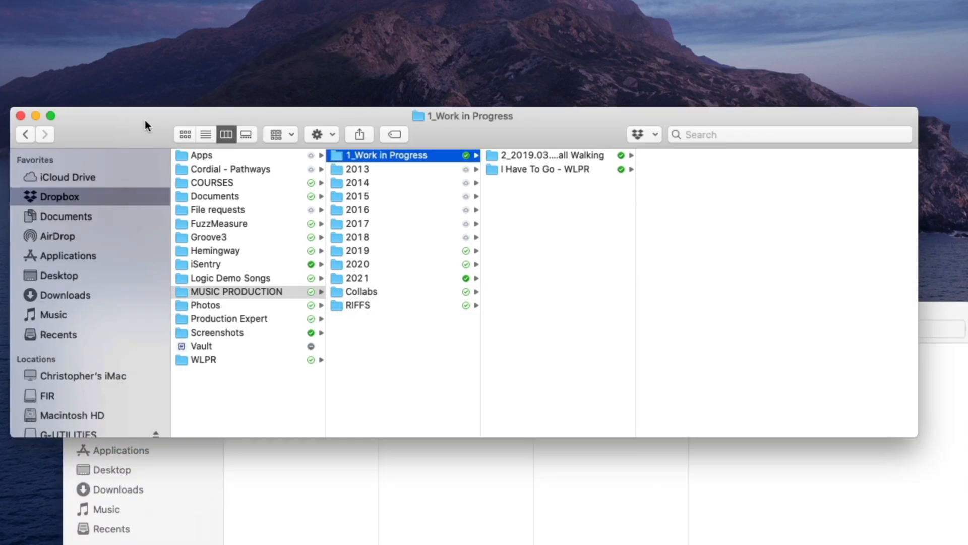
{"action": "mouse_move", "coordinate": [372, 183]}
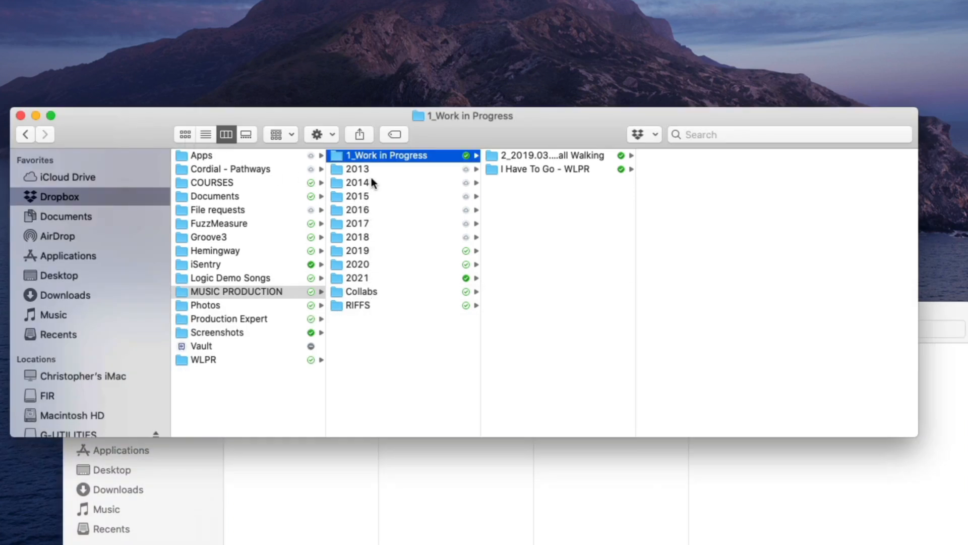
- Browse the 2013 folder, then the 2014 folder and its 2014 Projects
{"action": "left_click", "coordinate": [357, 168]}
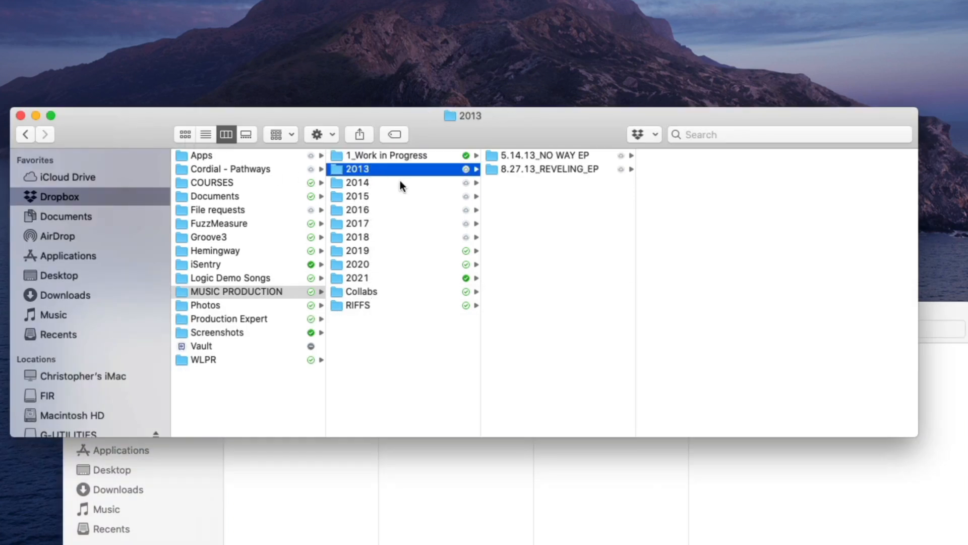
{"action": "left_click", "coordinate": [357, 183]}
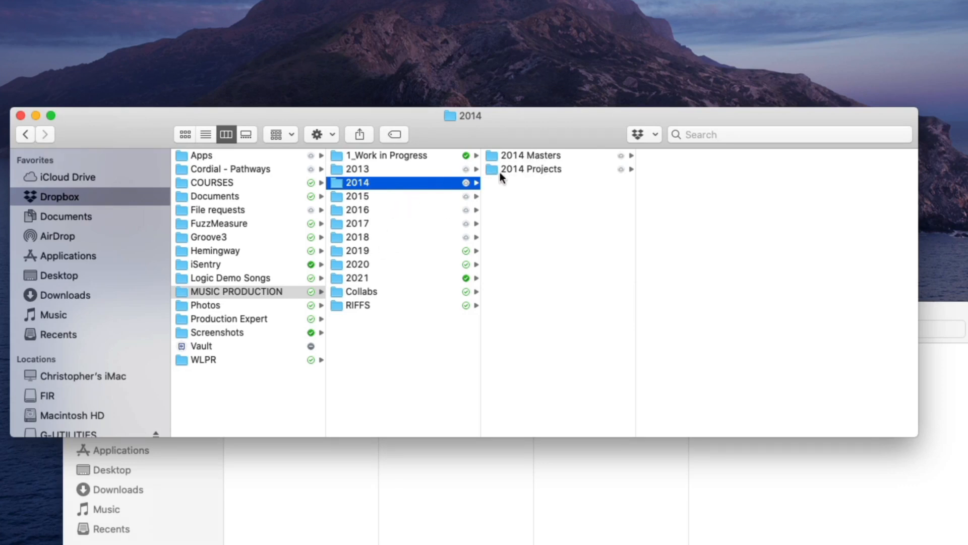
{"action": "left_click", "coordinate": [530, 168]}
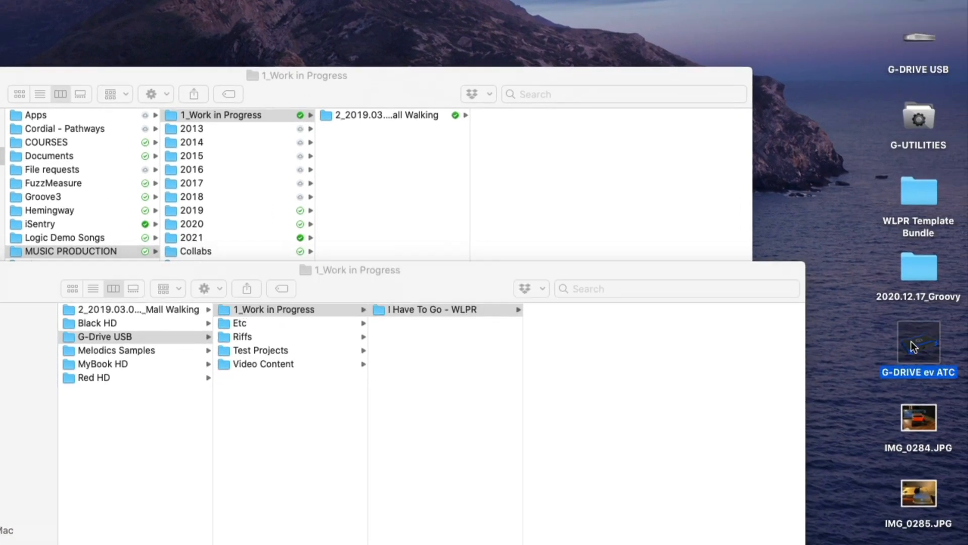
- Open the G-DRIVE ev ATC drive and show its 2_Completed Projects folder
{"action": "double_click", "coordinate": [919, 344]}
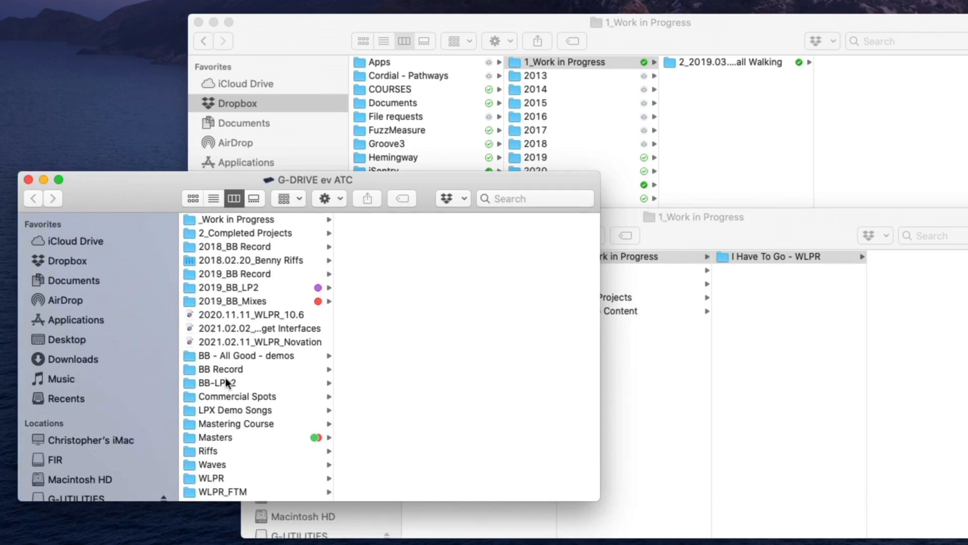
{"action": "left_click", "coordinate": [245, 233]}
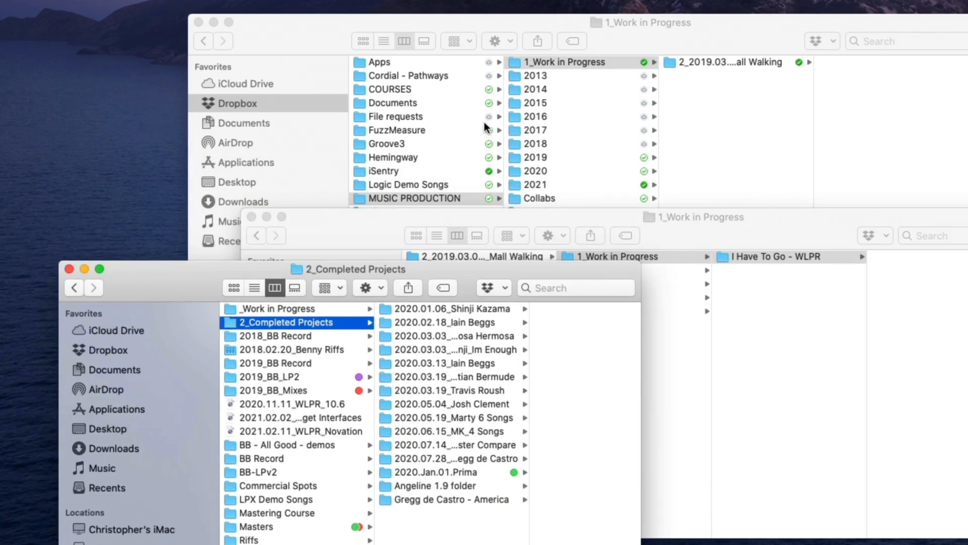
{"action": "mouse_move", "coordinate": [443, 478]}
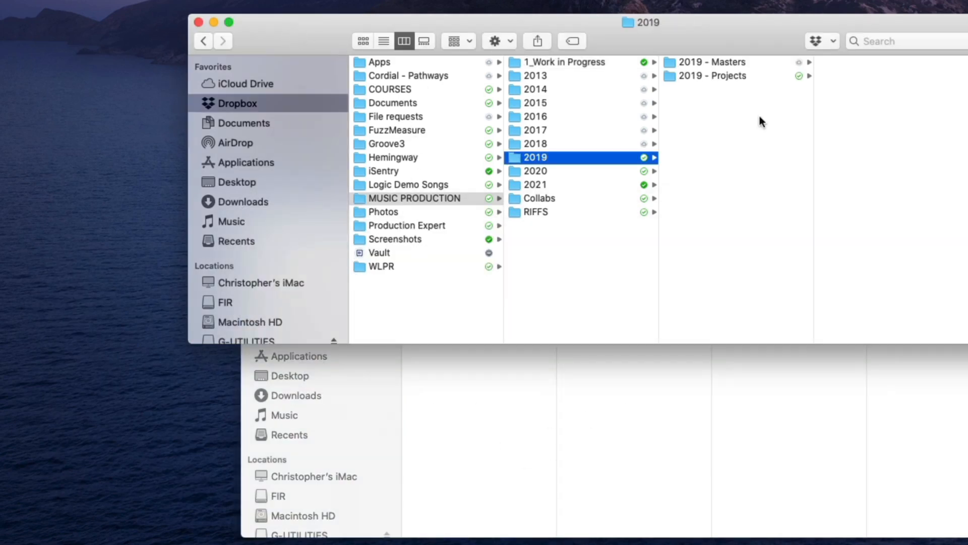
- Set the 2019 - Projects folder to Smart Sync Online Only
{"action": "left_click", "coordinate": [710, 75]}
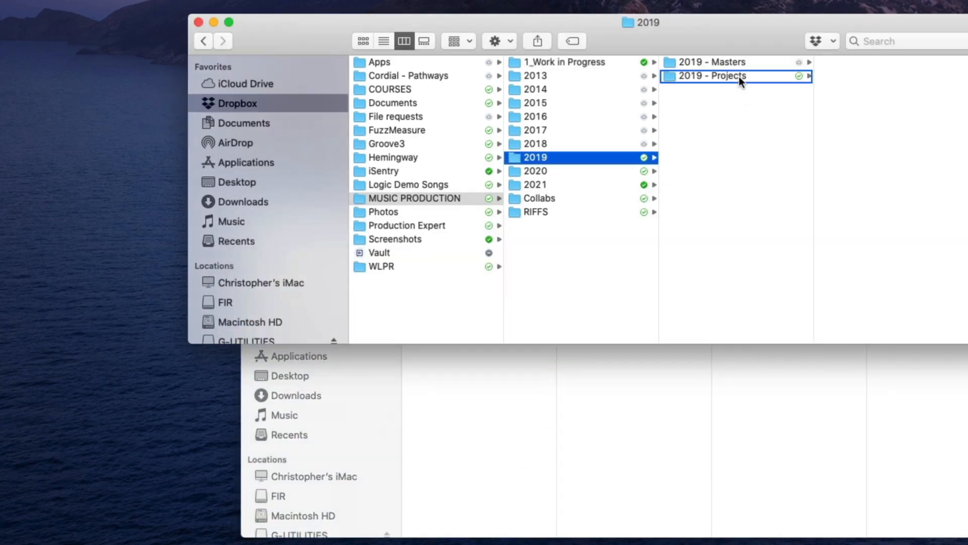
{"action": "right_click", "coordinate": [710, 76]}
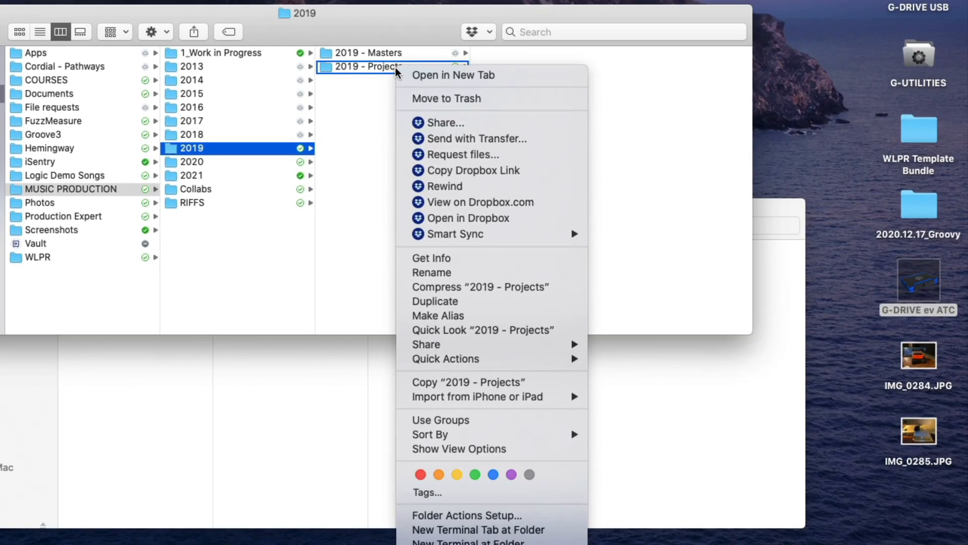
{"action": "mouse_move", "coordinate": [460, 98]}
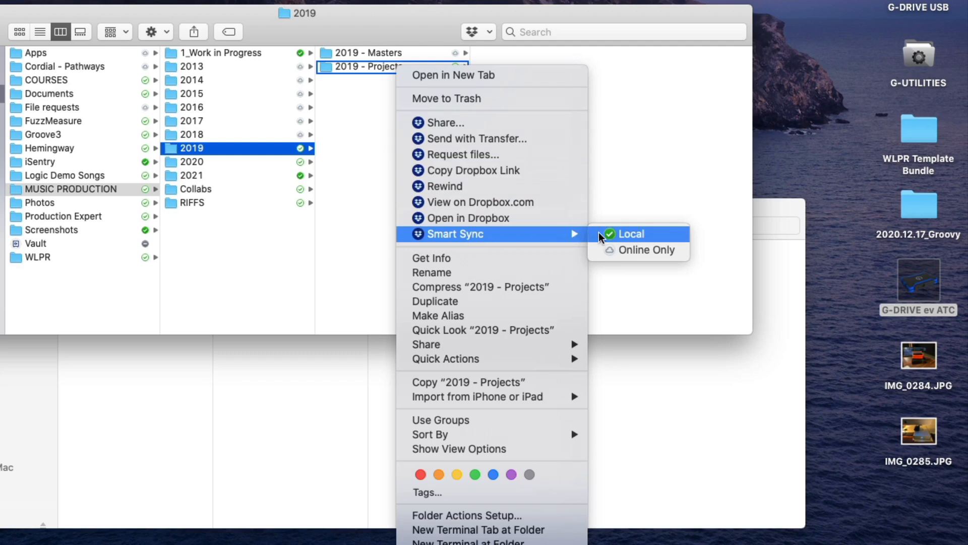
{"action": "mouse_move", "coordinate": [609, 239]}
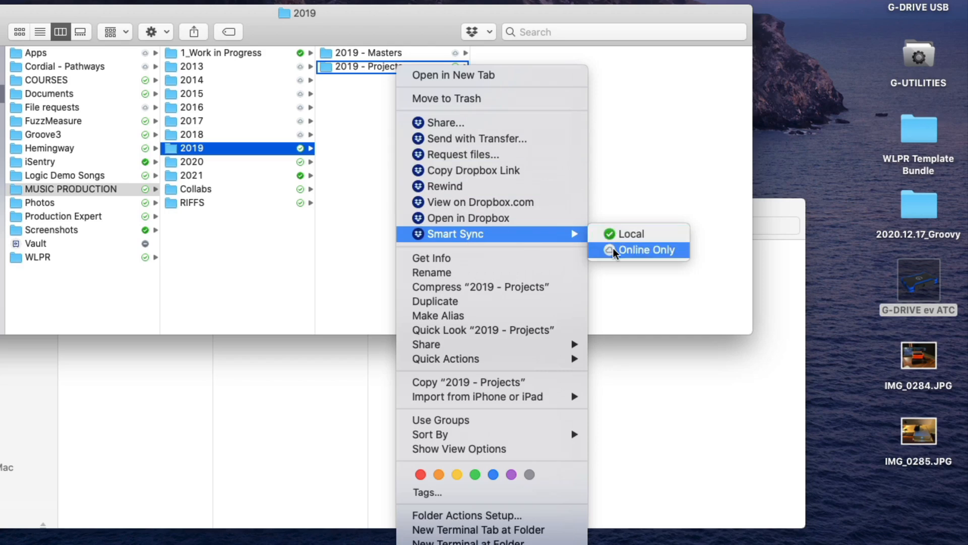
{"action": "left_click", "coordinate": [638, 250]}
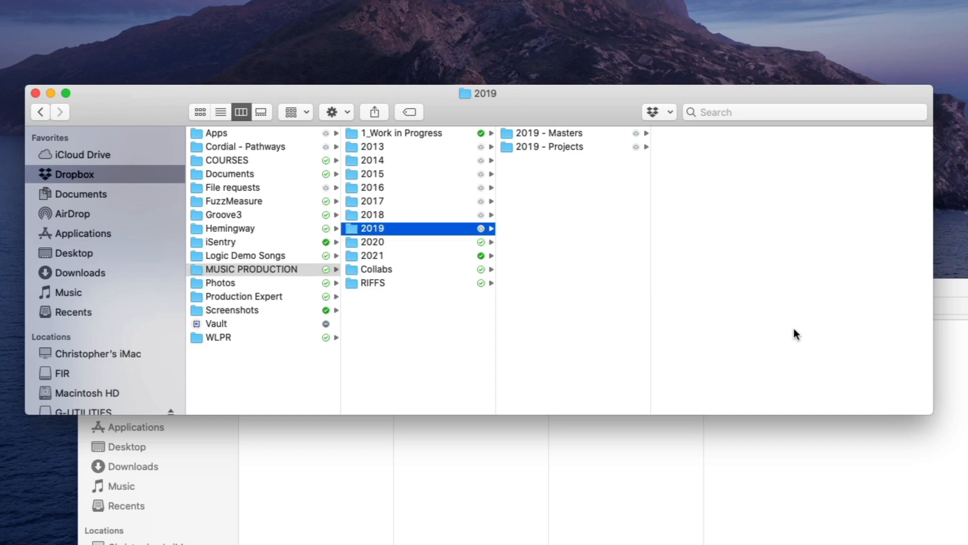
- Verify Online Only is checked for 2019 - Projects under Smart Sync, then dismiss the menu
{"action": "right_click", "coordinate": [547, 146]}
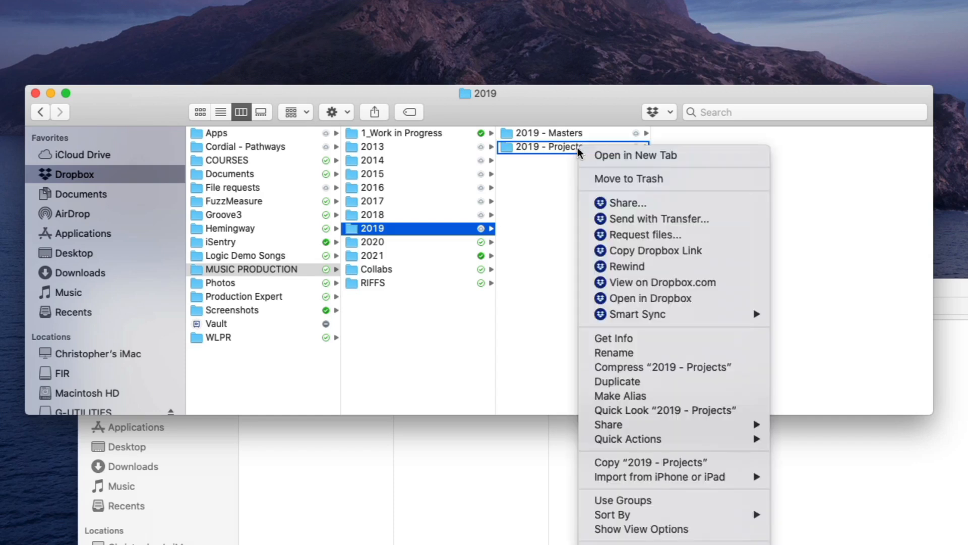
{"action": "mouse_move", "coordinate": [633, 314]}
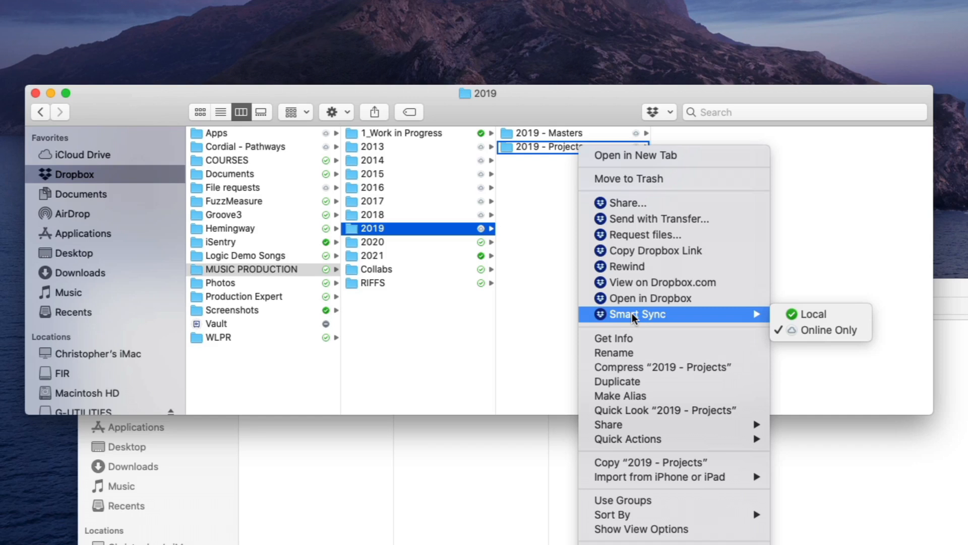
{"action": "left_click", "coordinate": [412, 321]}
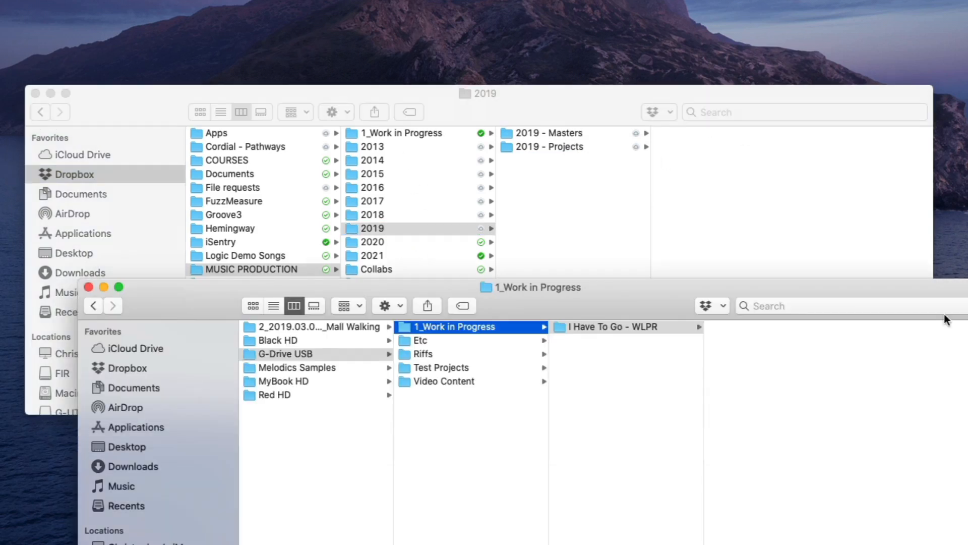
{"action": "scroll", "scroll_direction": "down", "scroll_amount": 3}
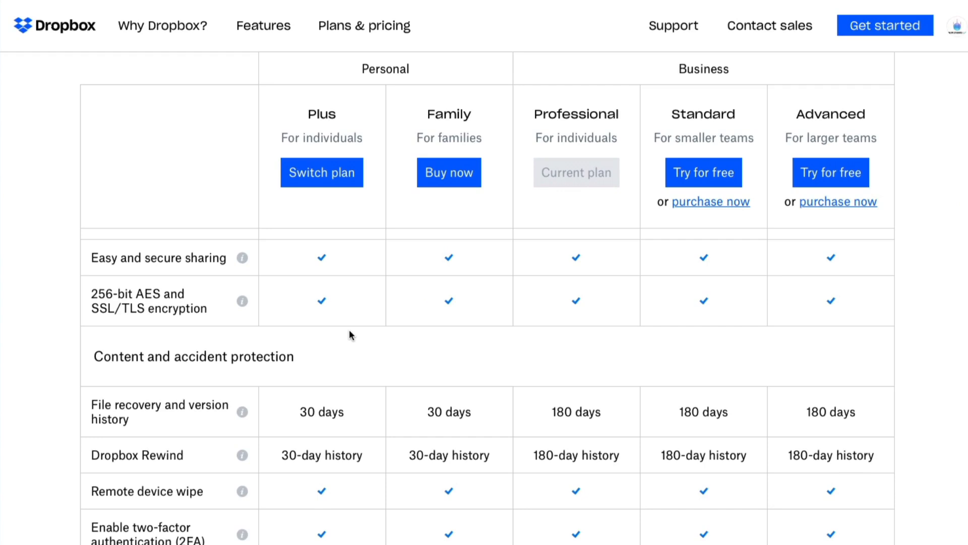
{"action": "mouse_move", "coordinate": [321, 441]}
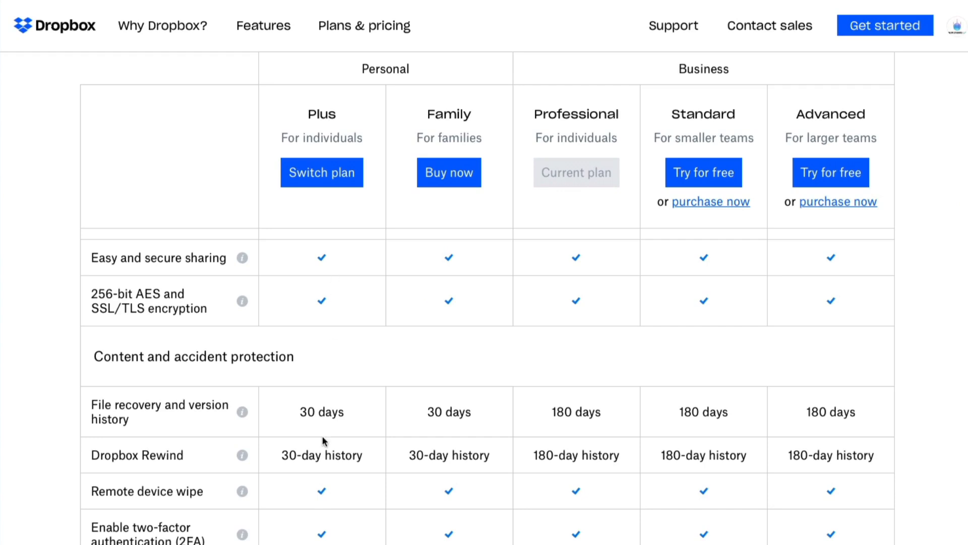
{"action": "mouse_move", "coordinate": [585, 278]}
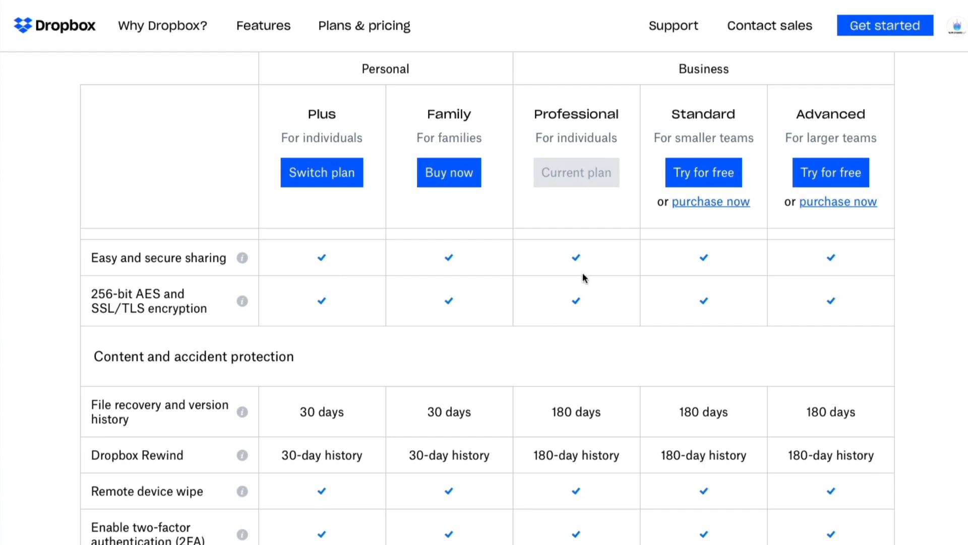
{"action": "mouse_move", "coordinate": [574, 415]}
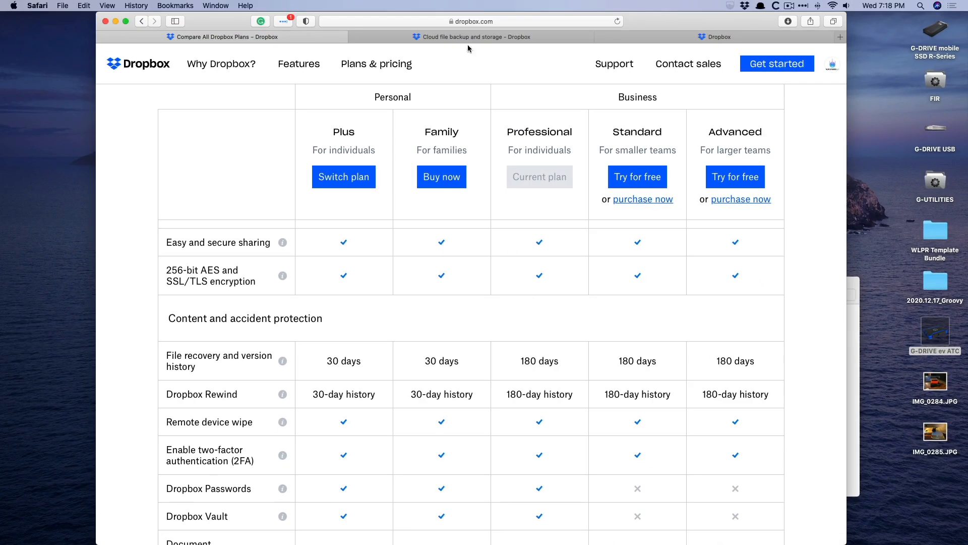
- Switch to the 'Cloud file backup and storage - Dropbox' Safari tab
{"action": "left_click", "coordinate": [472, 37]}
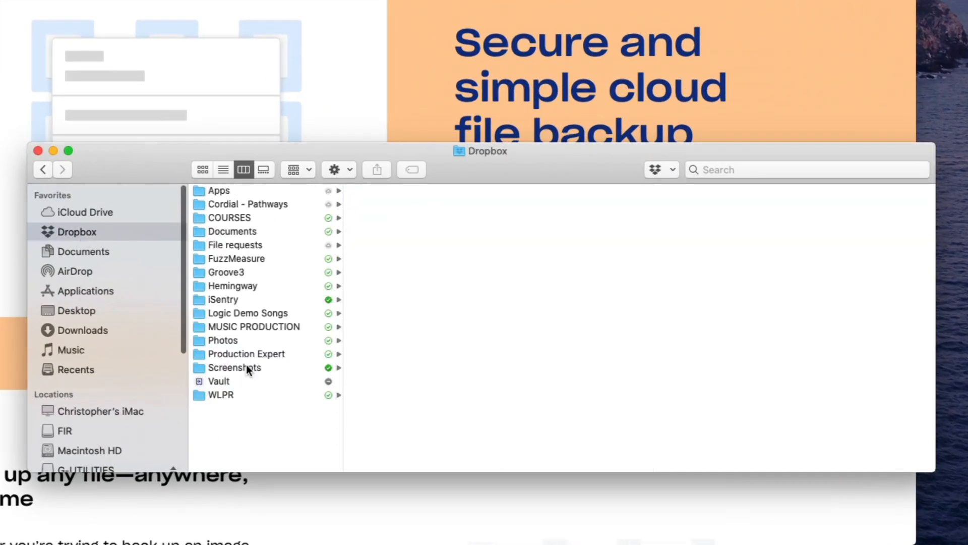
- Browse MUSIC PRODUCTION through 2021 and 2020 into 2020 - Projects
{"action": "left_click", "coordinate": [252, 326]}
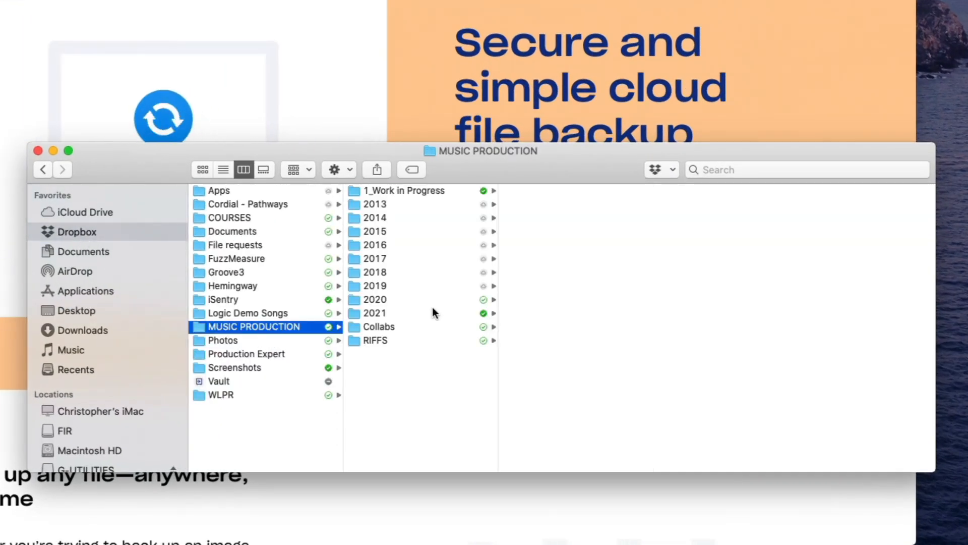
{"action": "left_click", "coordinate": [374, 313]}
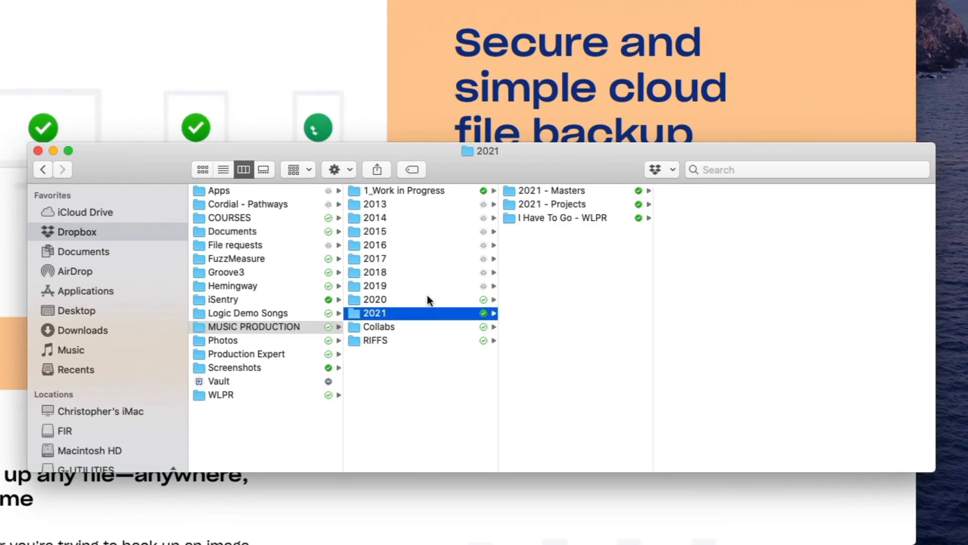
{"action": "left_click", "coordinate": [373, 299]}
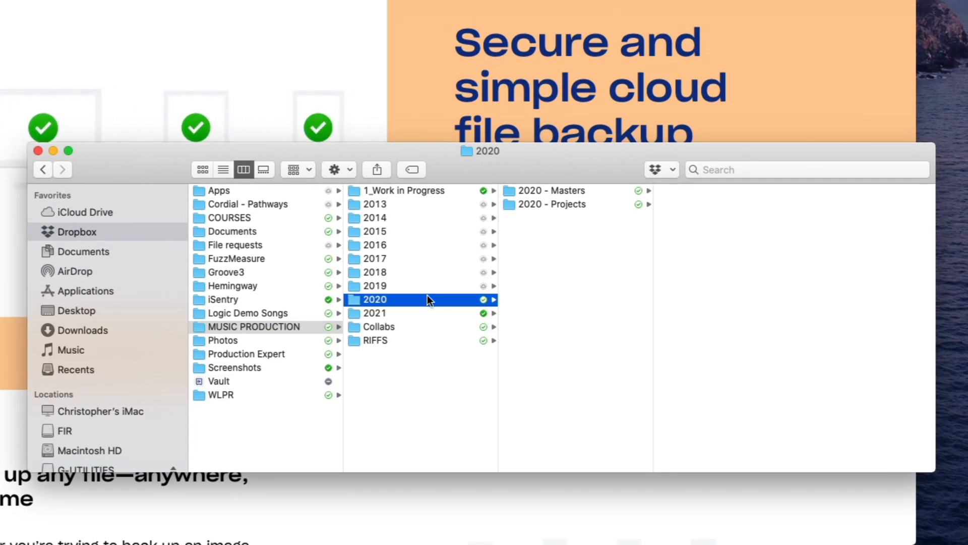
{"action": "left_click", "coordinate": [550, 204]}
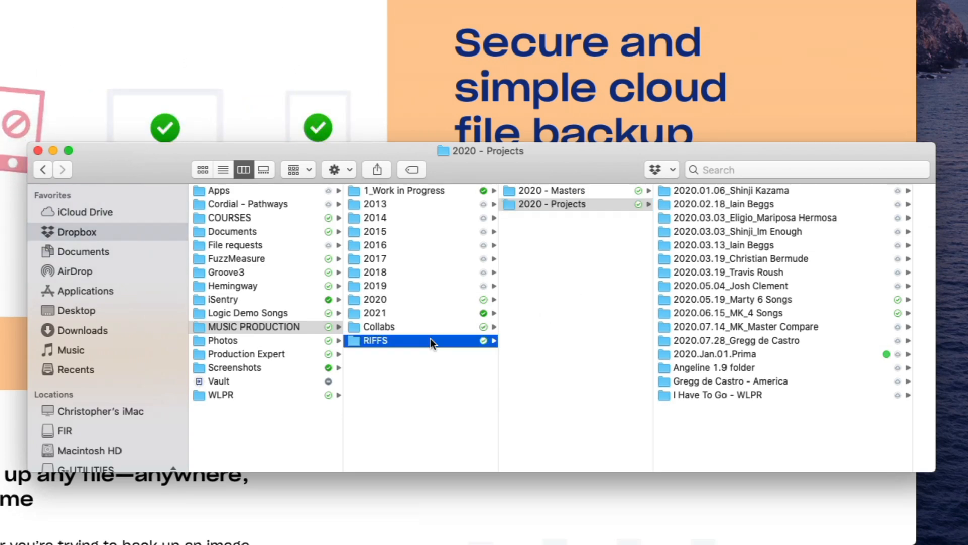
- Open 2021.01.25_Bounce_2 from RIFFS > Hip Hop Riffs
{"action": "left_click", "coordinate": [373, 340]}
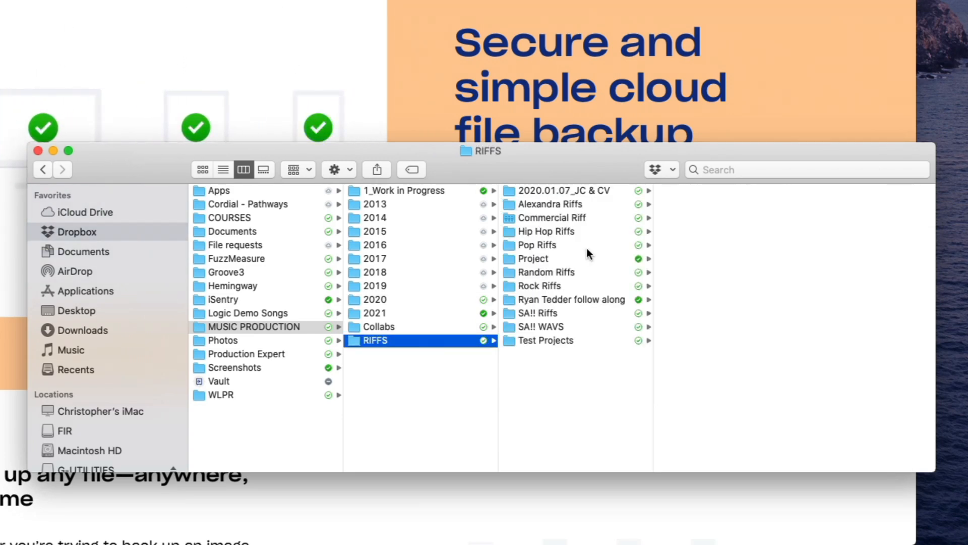
{"action": "left_click", "coordinate": [546, 231]}
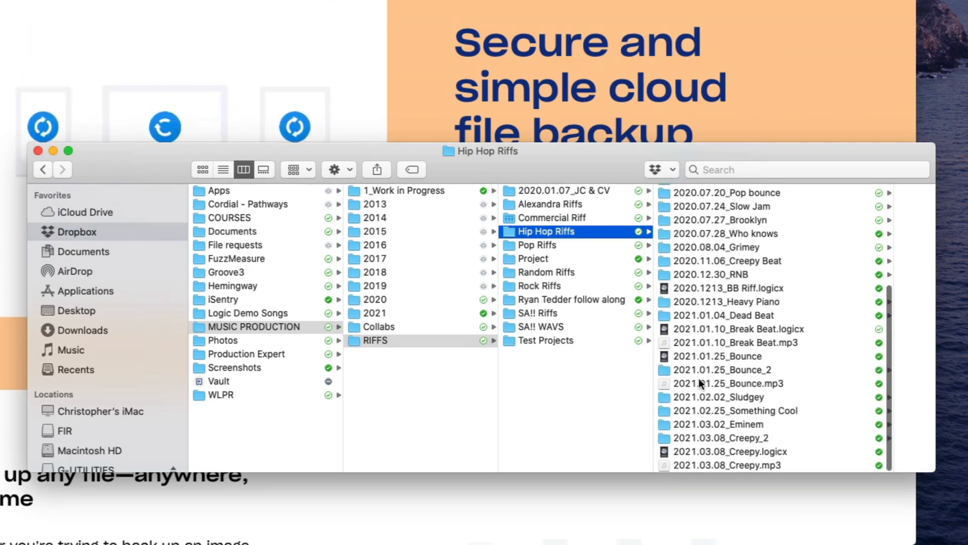
{"action": "left_click", "coordinate": [718, 370]}
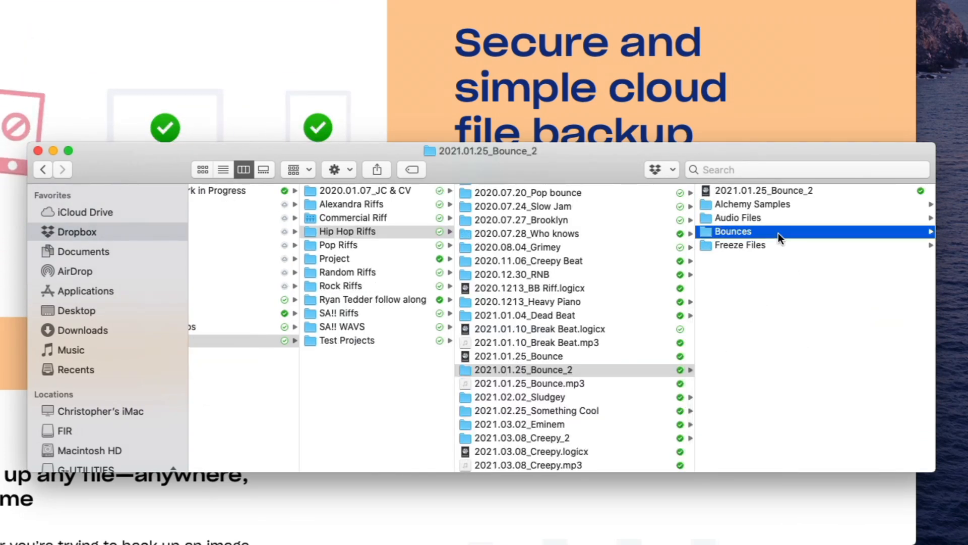
- Open the Bounces folder and close the 2021.01.25_Bounce.mp3 audio preview
{"action": "left_click", "coordinate": [731, 231]}
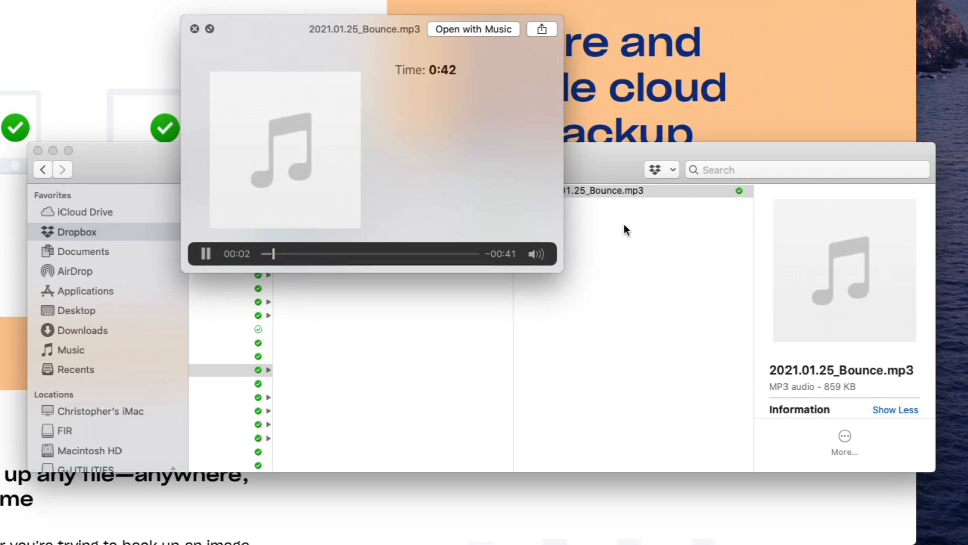
{"action": "left_click", "coordinate": [193, 29]}
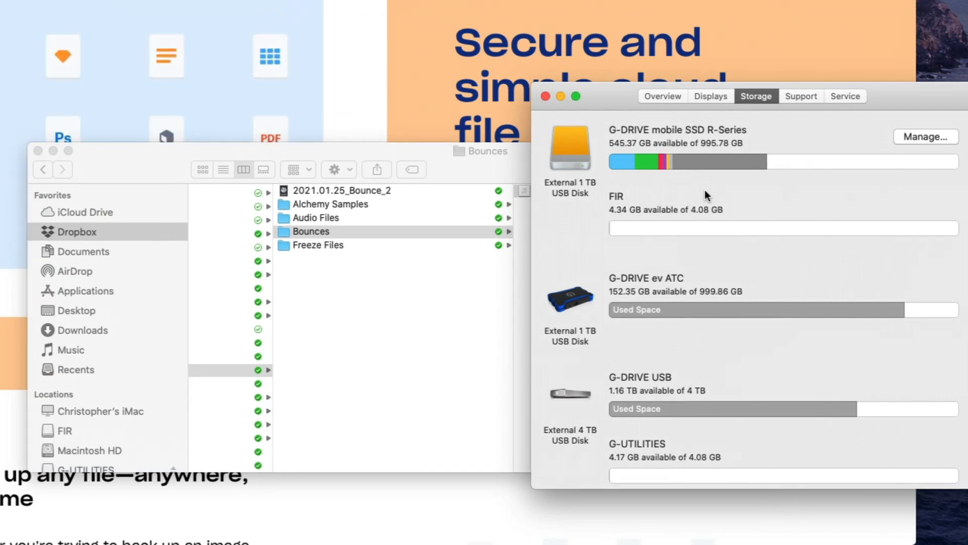
{"action": "mouse_move", "coordinate": [743, 162]}
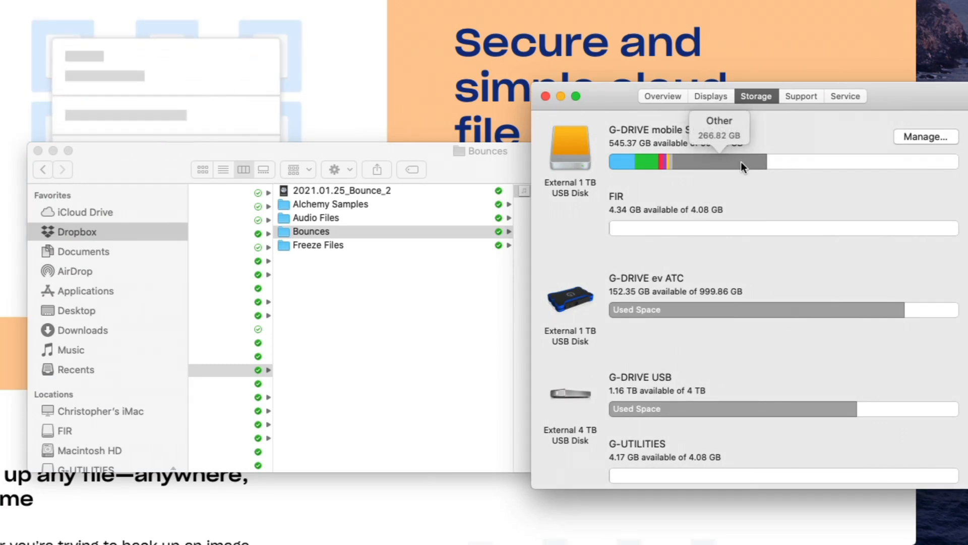
{"action": "mouse_move", "coordinate": [871, 173]}
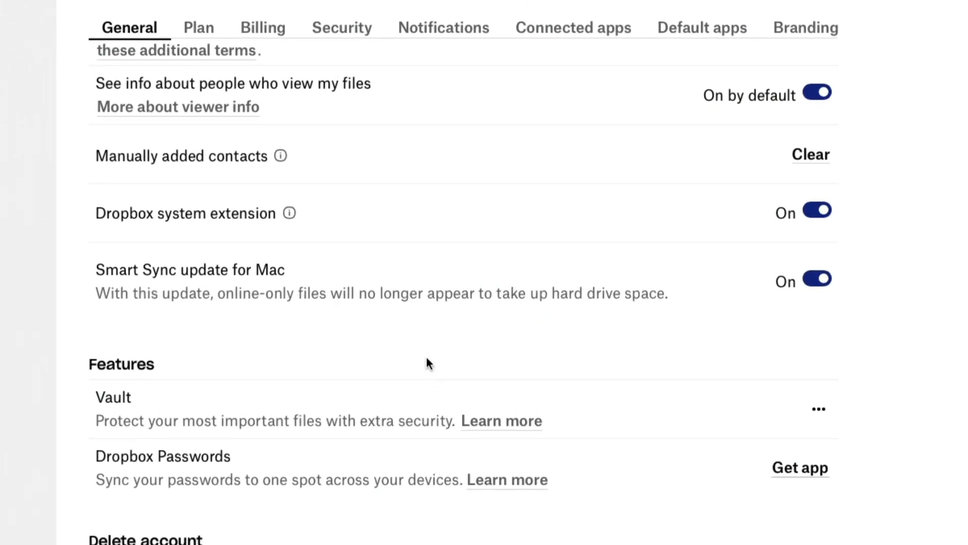
{"action": "mouse_move", "coordinate": [270, 268]}
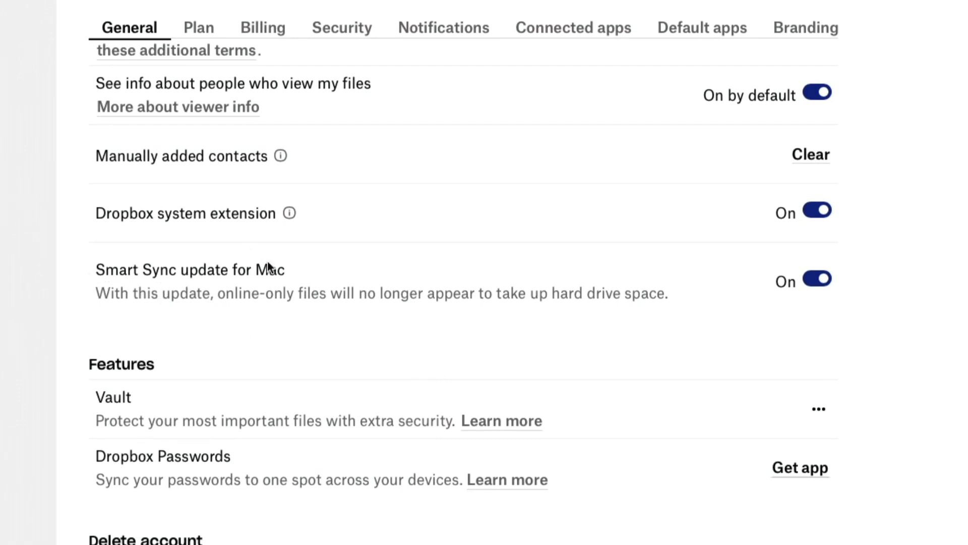
{"action": "mouse_move", "coordinate": [298, 302]}
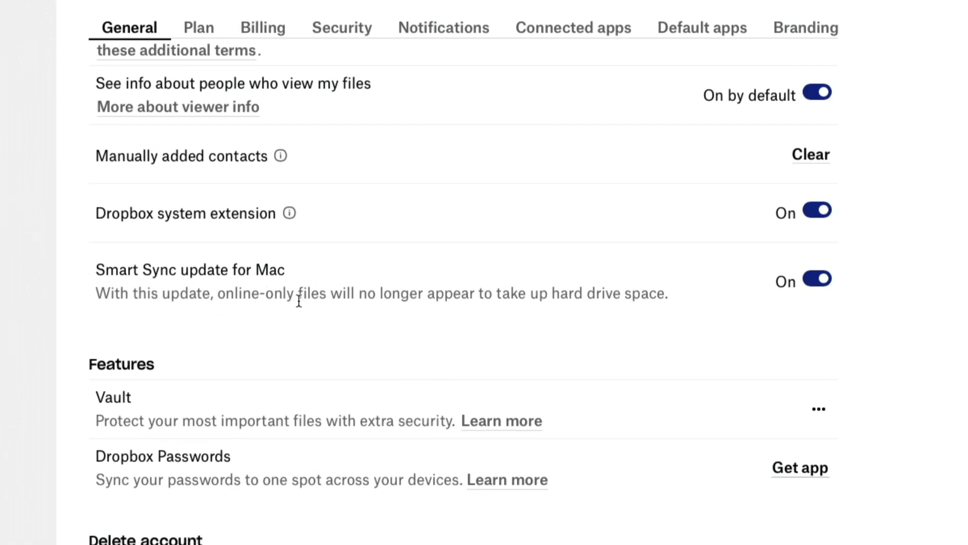
{"action": "mouse_move", "coordinate": [318, 296]}
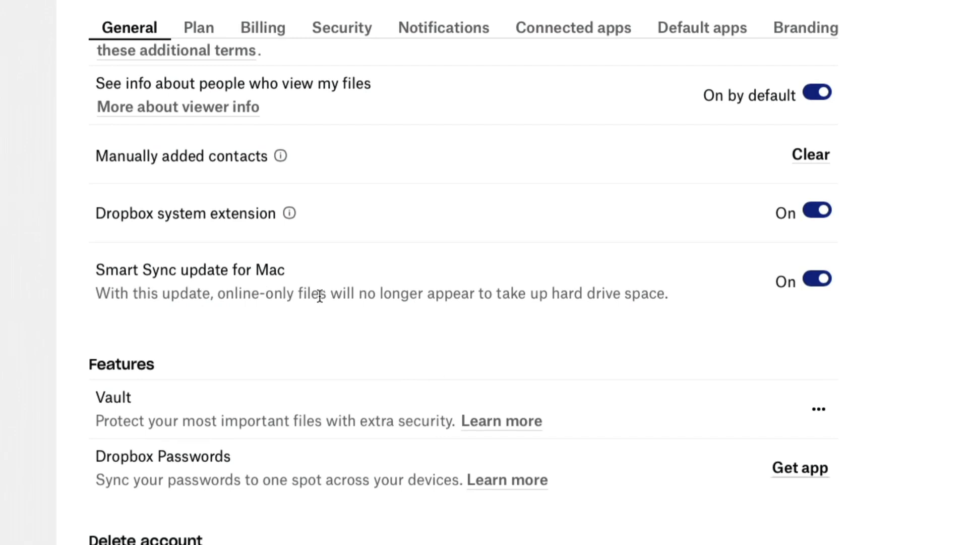